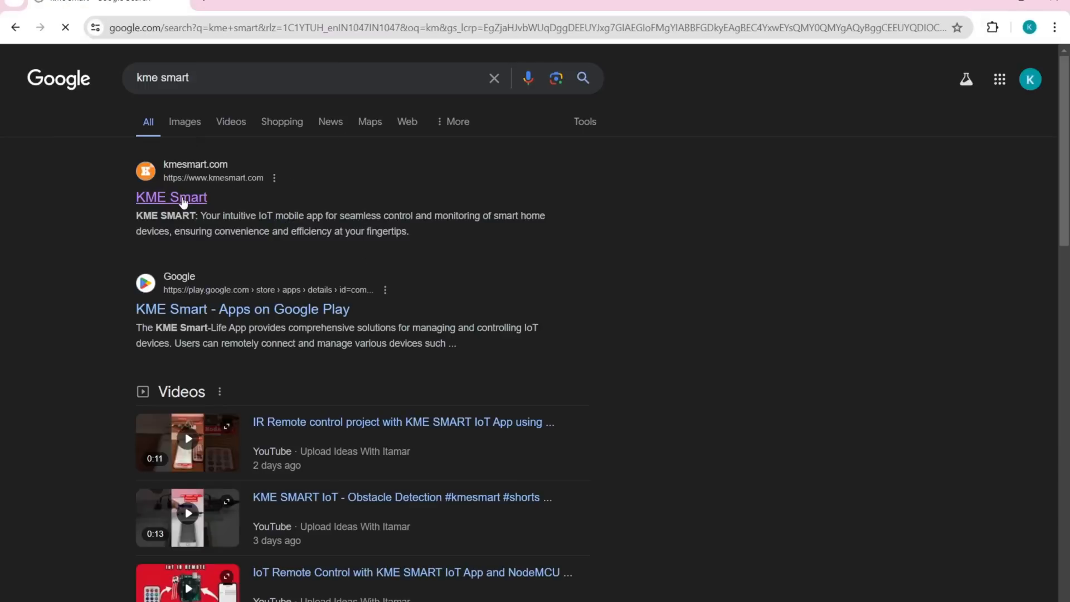
Step: Open kmesmart.com from the search results and download KME Tools V16 for Windows
left_click(171, 197)
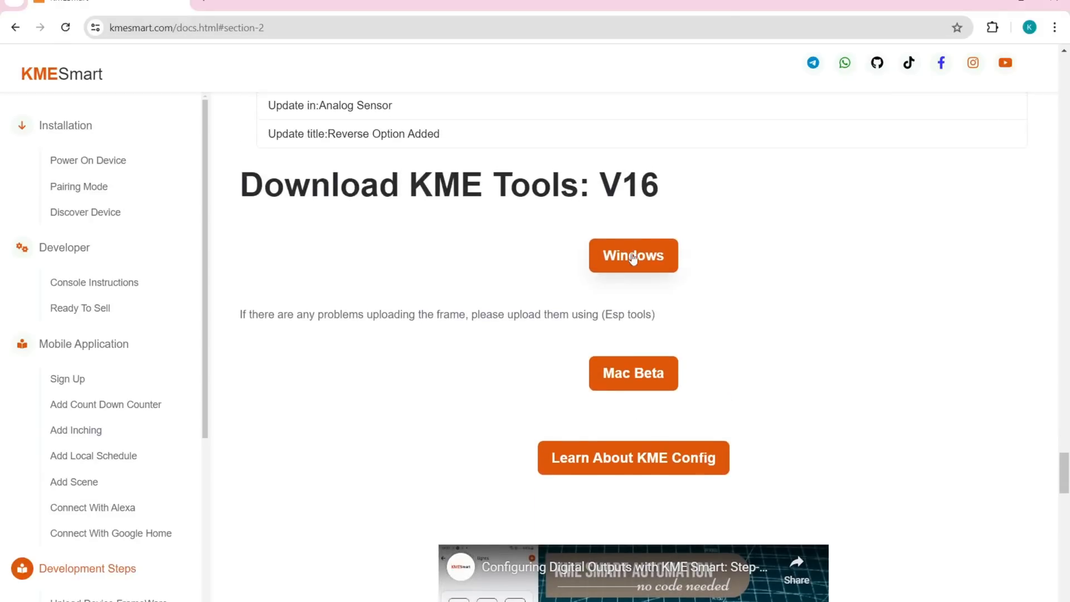
left_click(633, 255)
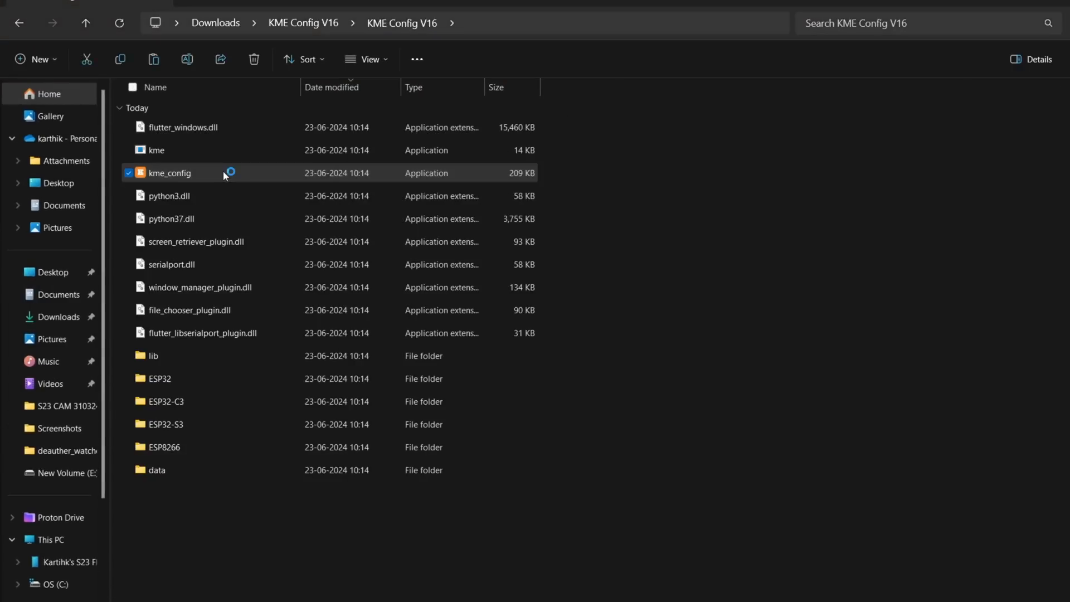
Step: Launch kme_config.exe, connect to the board on COM13, and close the connection panel
double_click(170, 173)
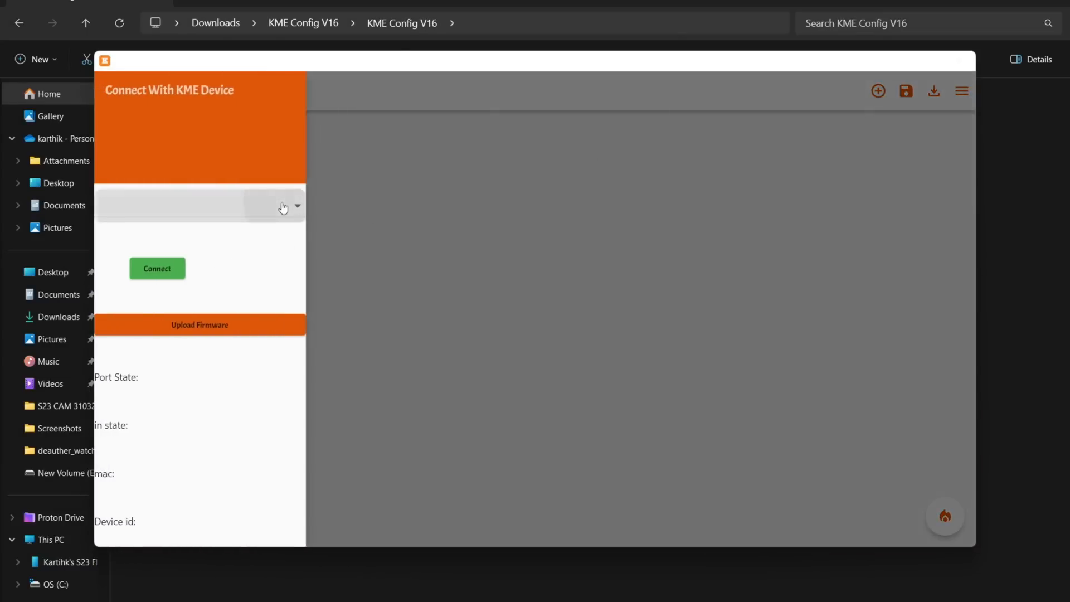
left_click(201, 205)
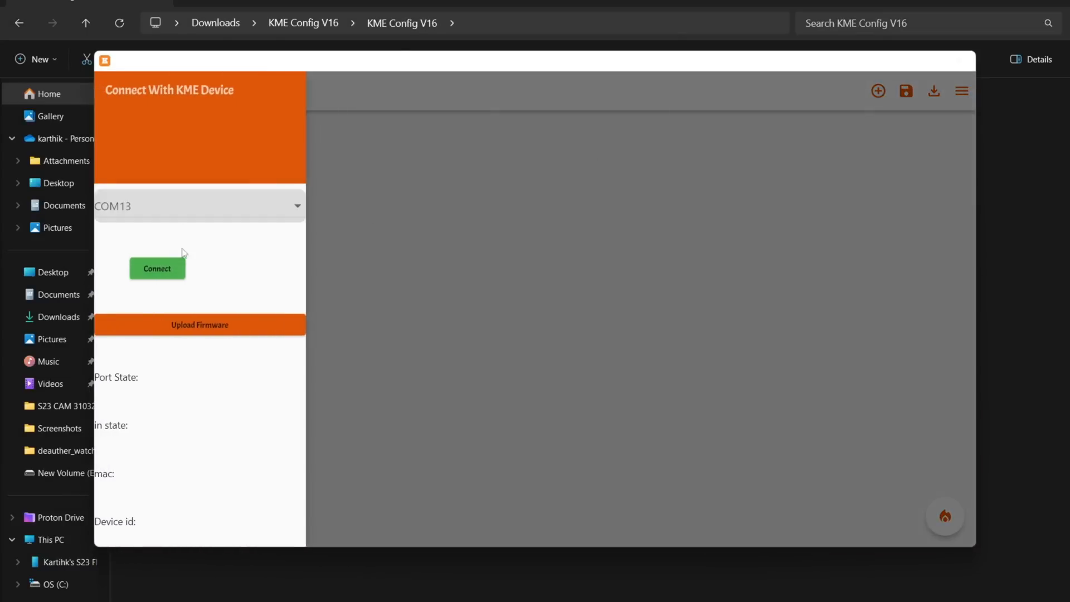
left_click(157, 267)
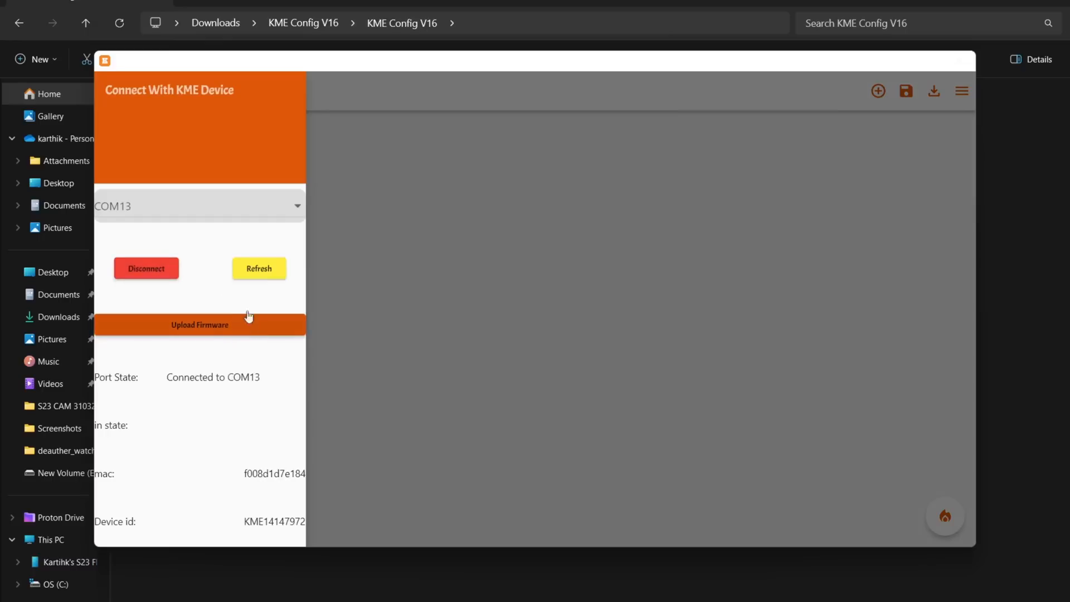
left_click(199, 324)
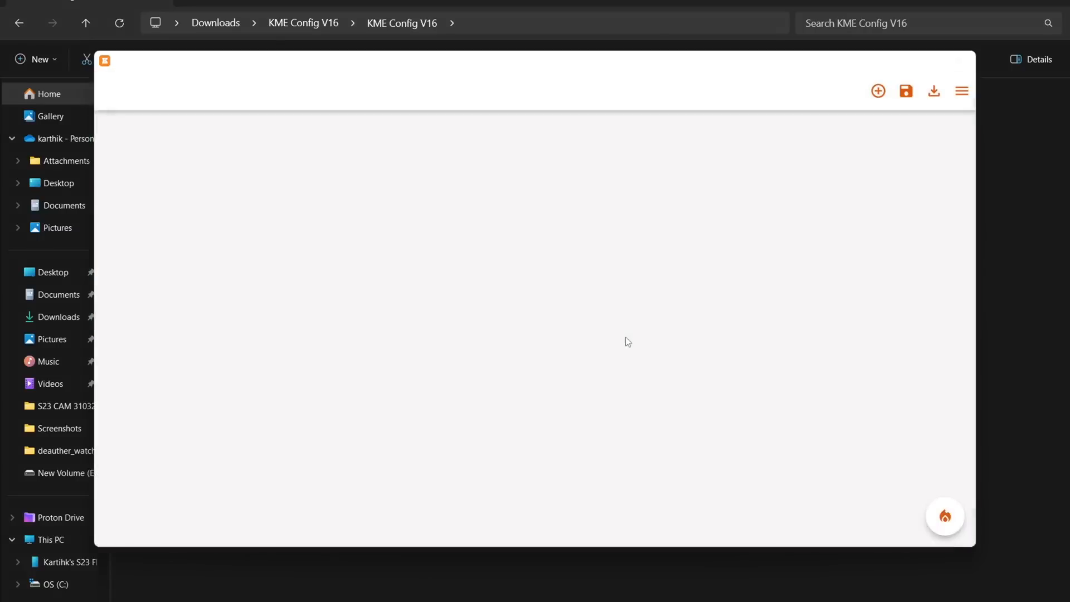
Step: Add an RGB (WS2812b) device and set its output pin to 5
left_click(879, 90)
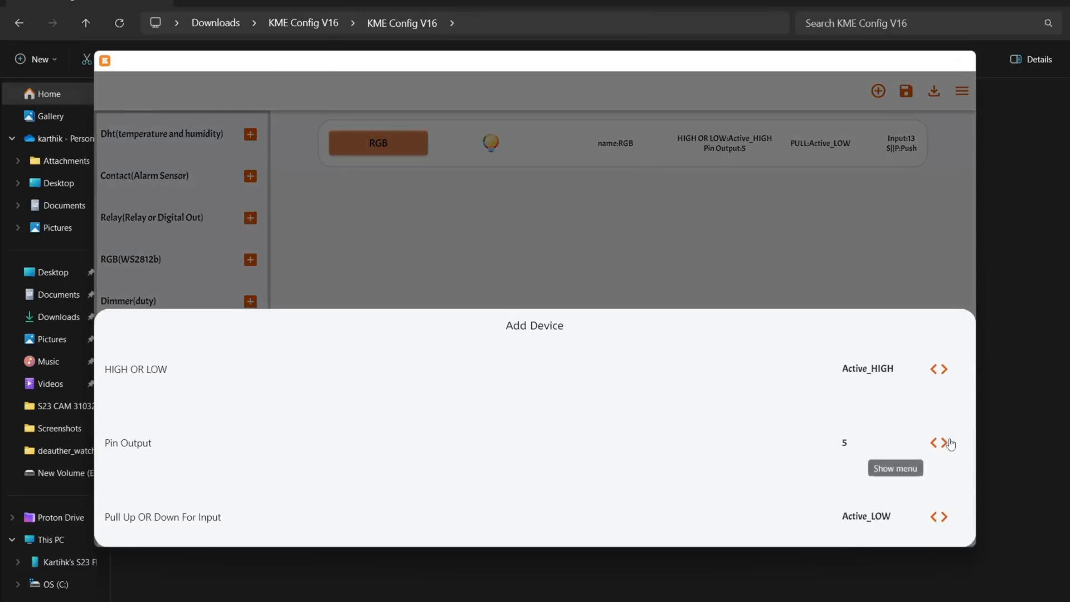
left_click(948, 442)
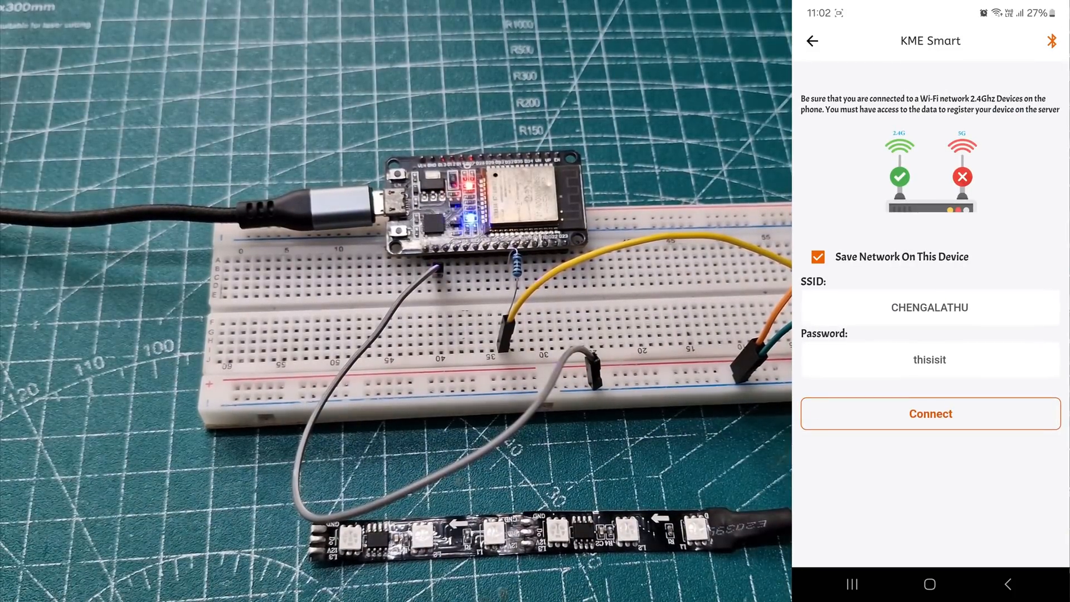
Step: Submit the Wi-Fi SSID and password to connect the phone to the board
left_click(930, 413)
type("Automti")
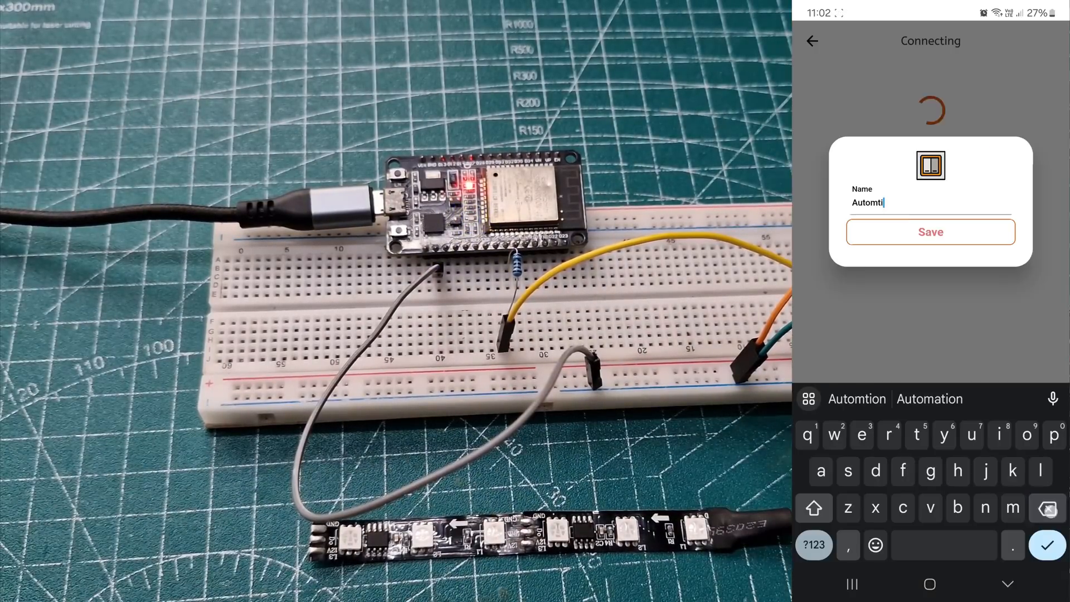